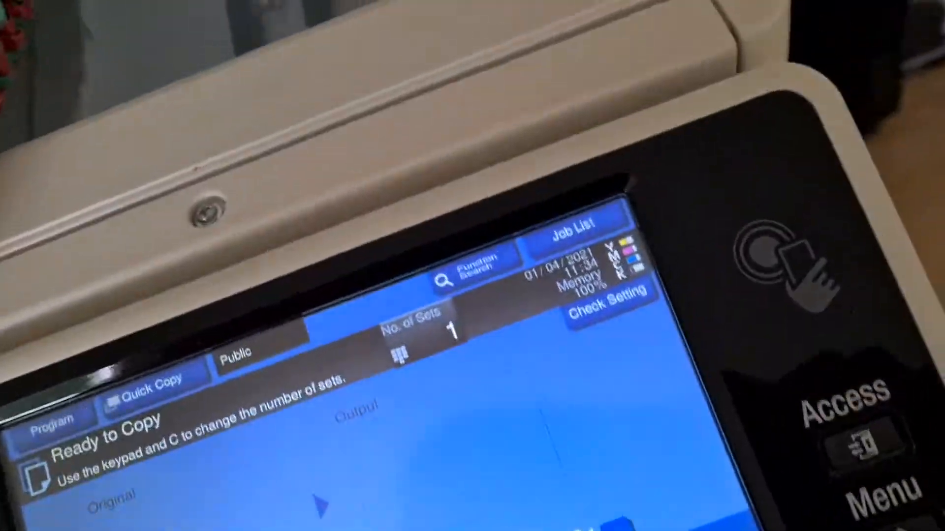
Choose Text/Photo Printed as the original type, keeping Full Color, A4 and 400% zoom.
left_click(181, 471)
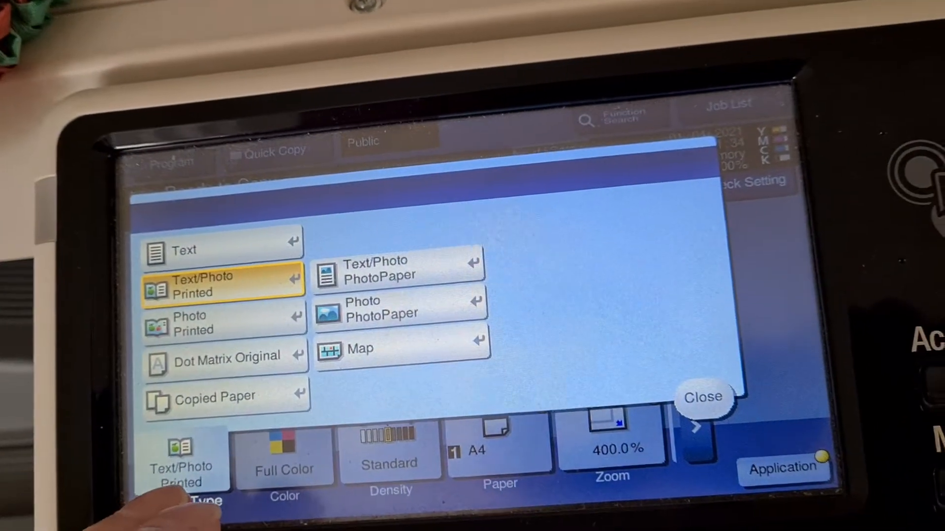
left_click(703, 398)
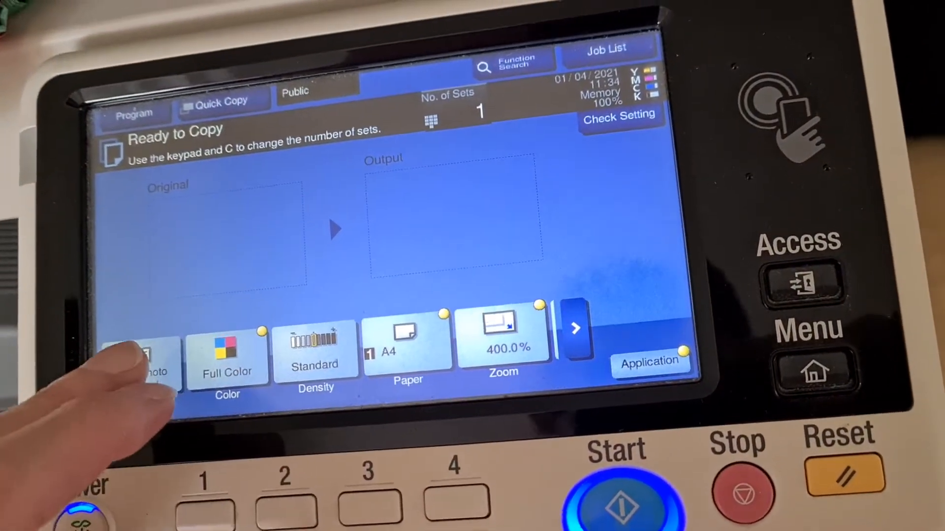
Start scanning and finish so copy job 204 prints in full colour at 400% on A4.
left_click(614, 497)
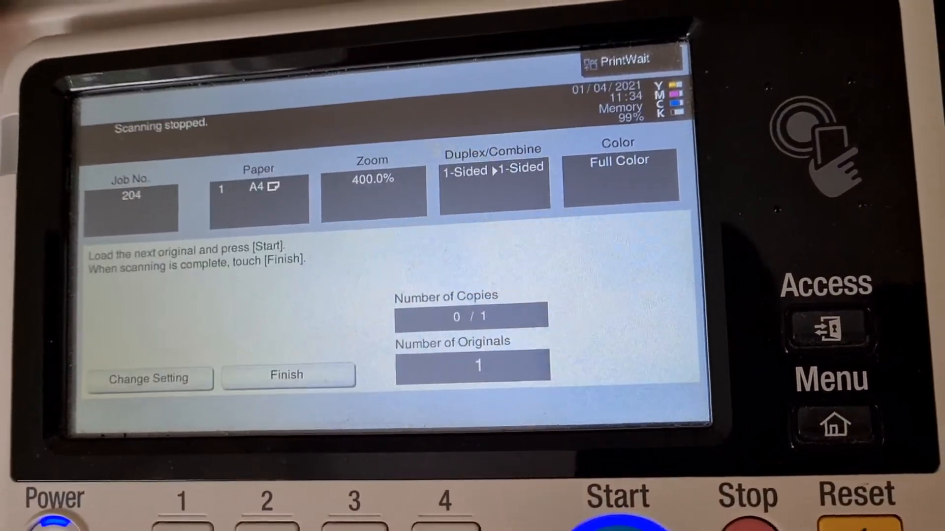
left_click(288, 375)
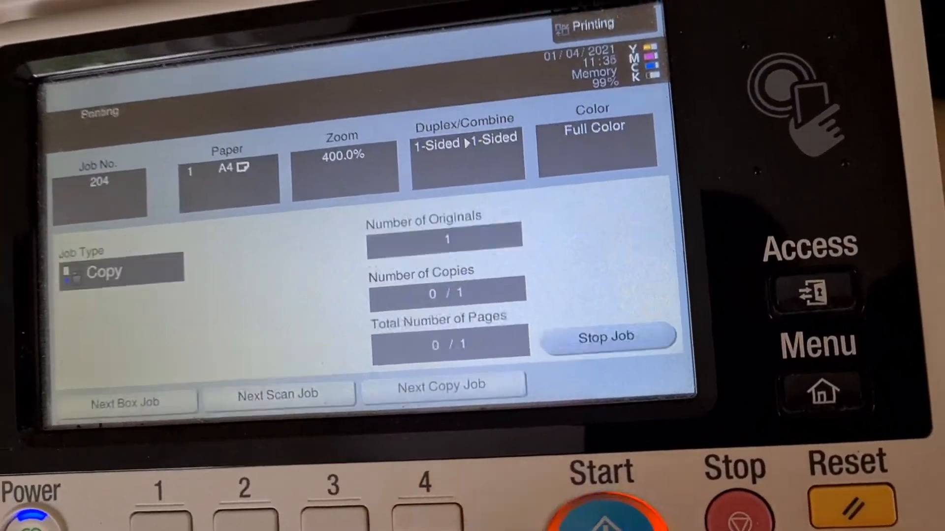